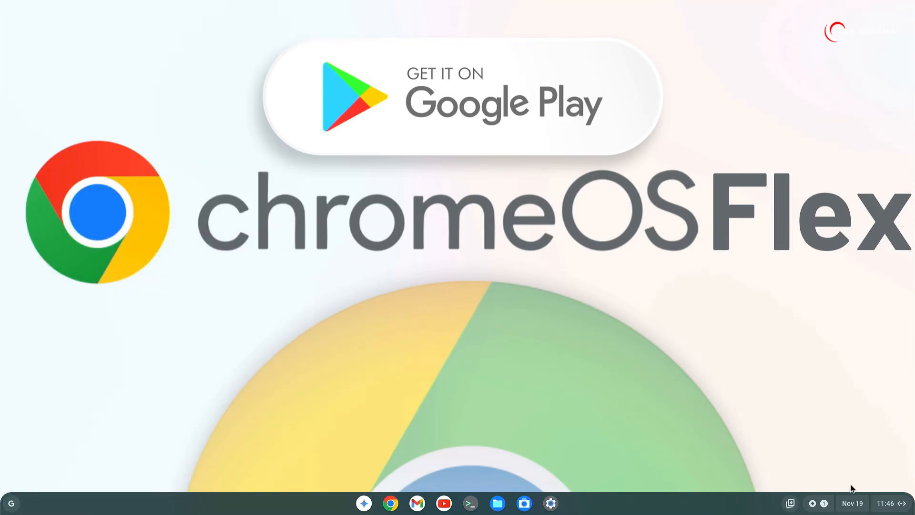
Open the Shyvana.rar archive in Downloads and copy Shyvana.img out into Downloads.
{"action": "left_click", "coordinate": [851, 503]}
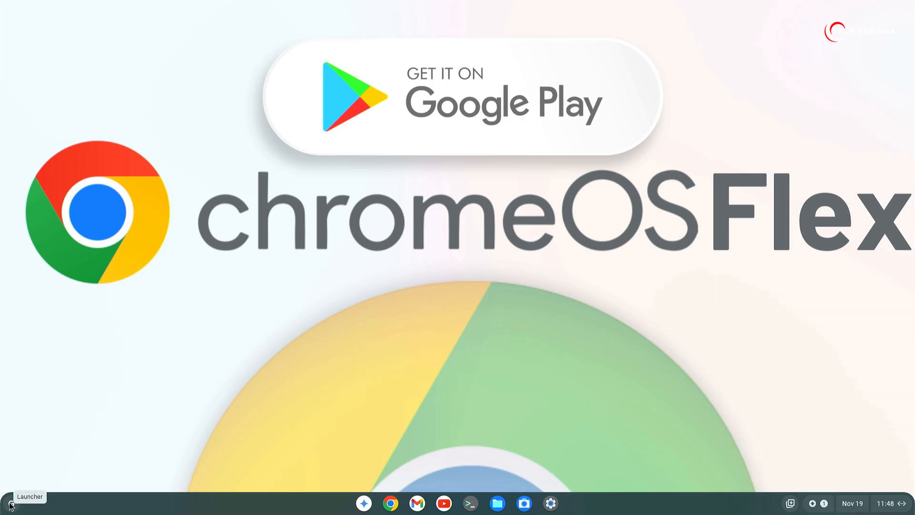
{"action": "mouse_move", "coordinate": [259, 426]}
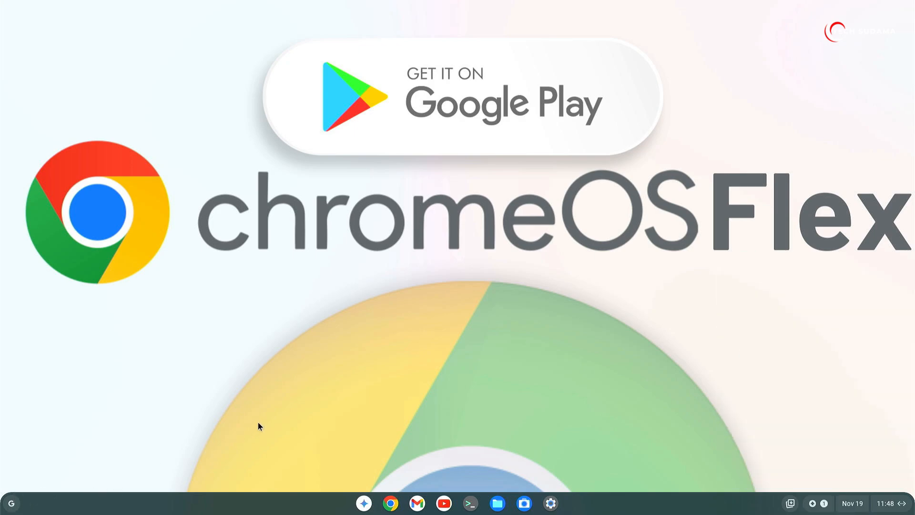
{"action": "mouse_move", "coordinate": [9, 503]}
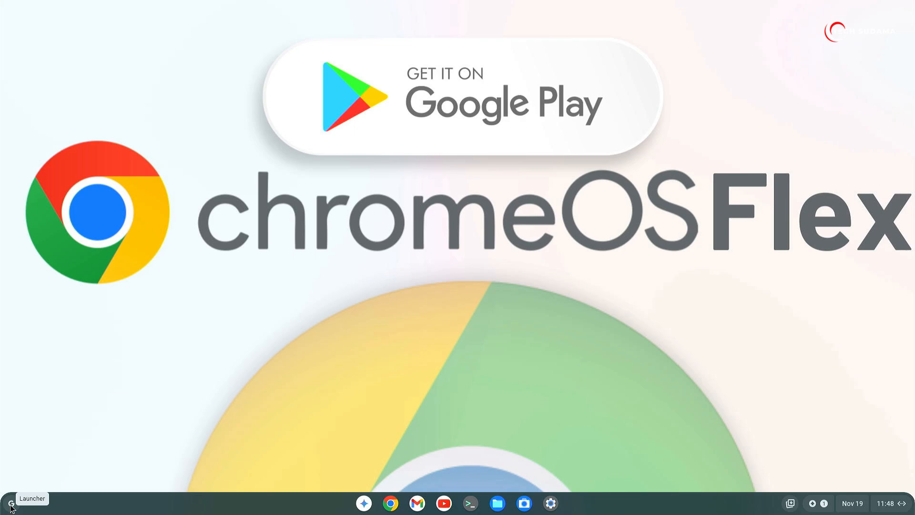
{"action": "mouse_move", "coordinate": [195, 393]}
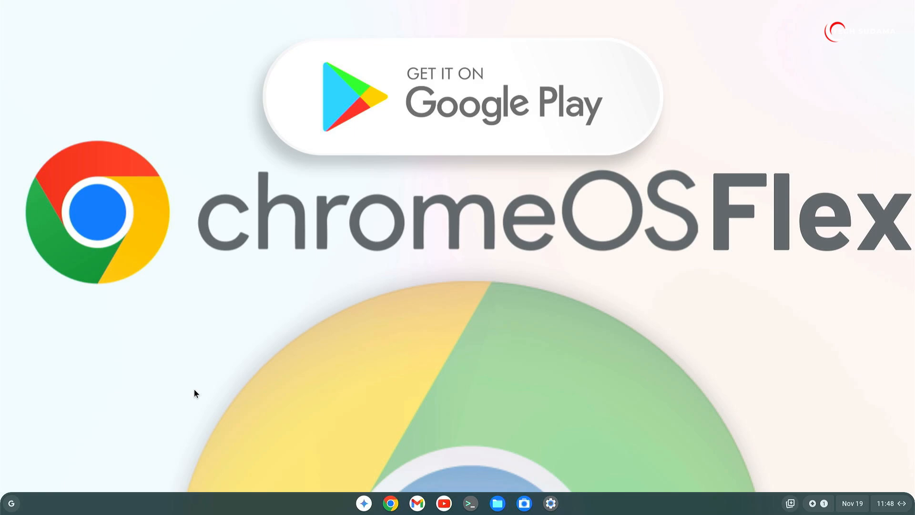
{"action": "left_click", "coordinate": [496, 503]}
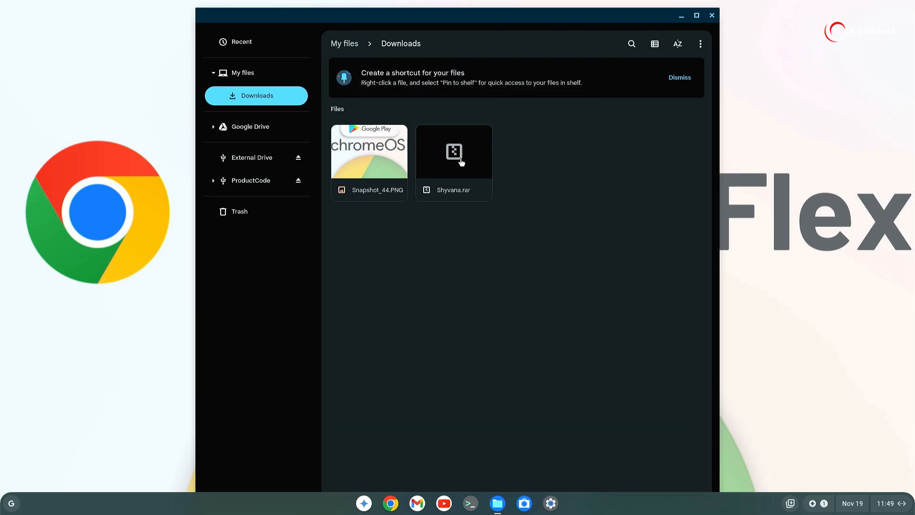
{"action": "double_click", "coordinate": [453, 151]}
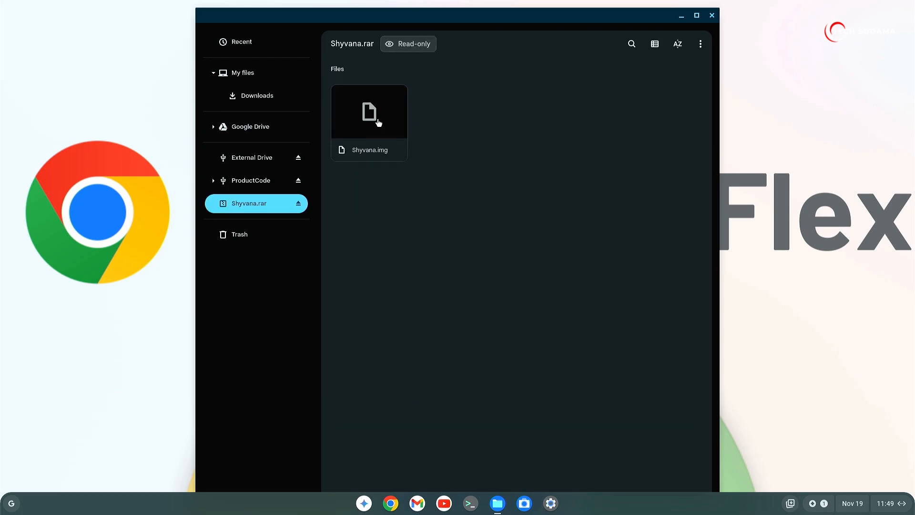
{"action": "left_click_drag", "start_coordinate": [369, 111], "coordinate": [257, 96]}
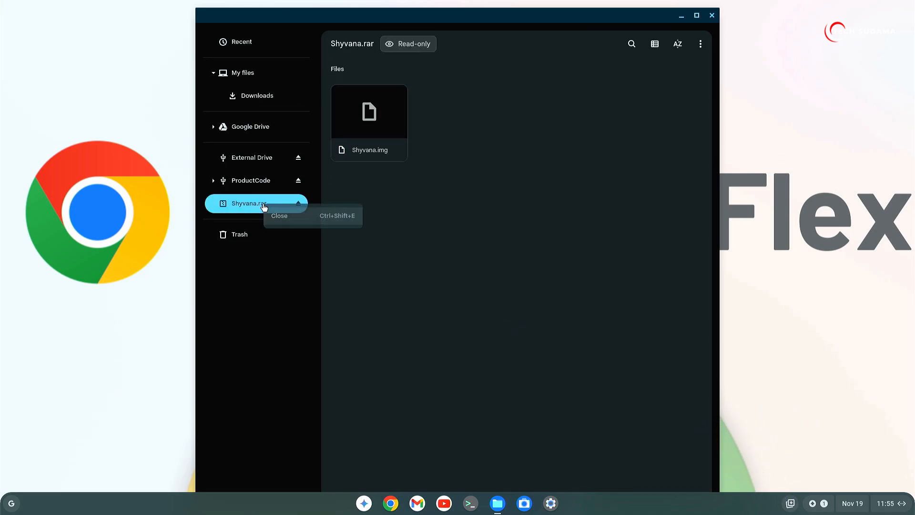
{"action": "mouse_move", "coordinate": [278, 221]}
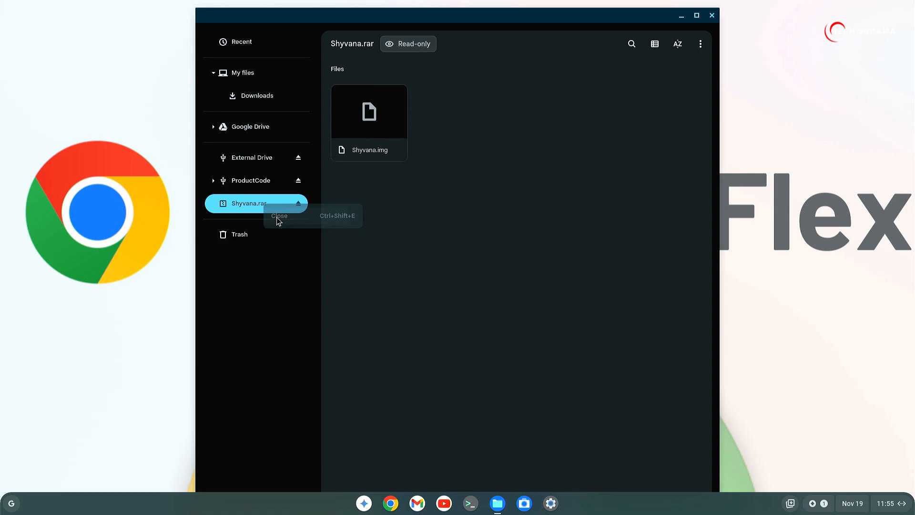
Close the mounted archive and move Shyvana.rar from Downloads to the trash.
{"action": "left_click", "coordinate": [278, 216]}
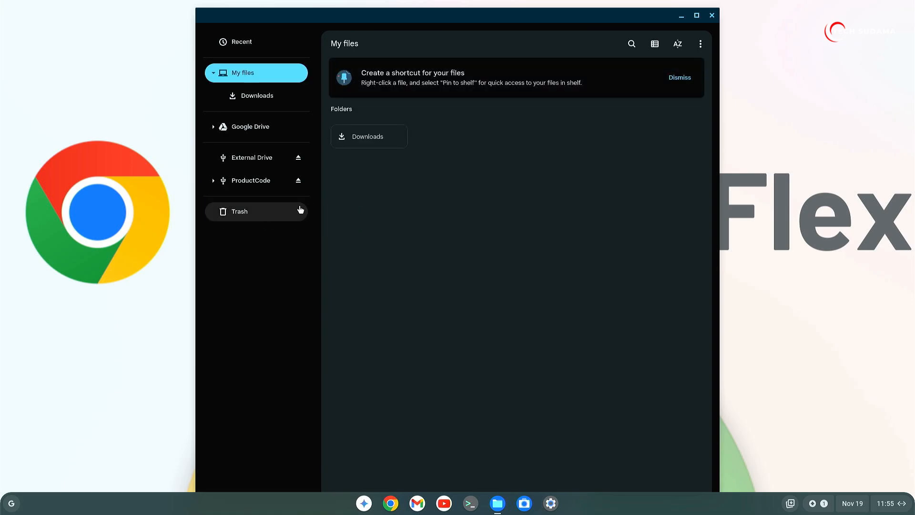
{"action": "left_click", "coordinate": [255, 95]}
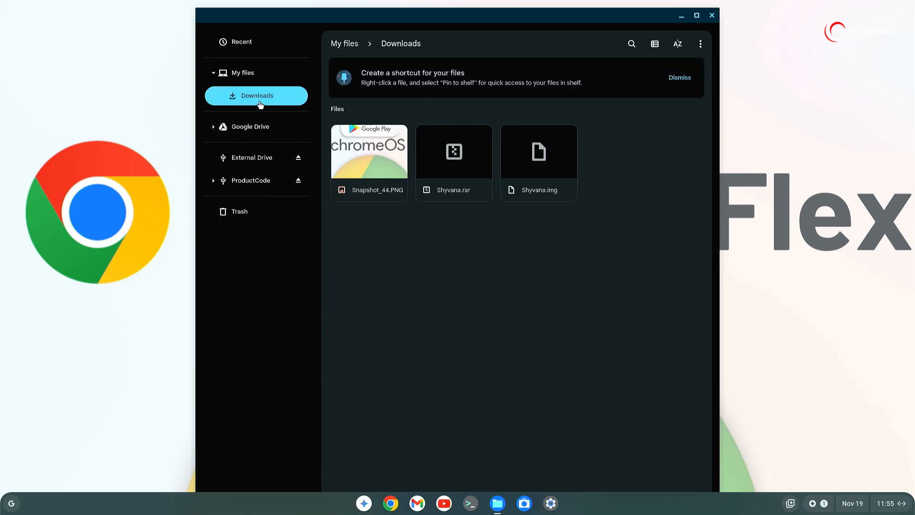
{"action": "mouse_move", "coordinate": [471, 148]}
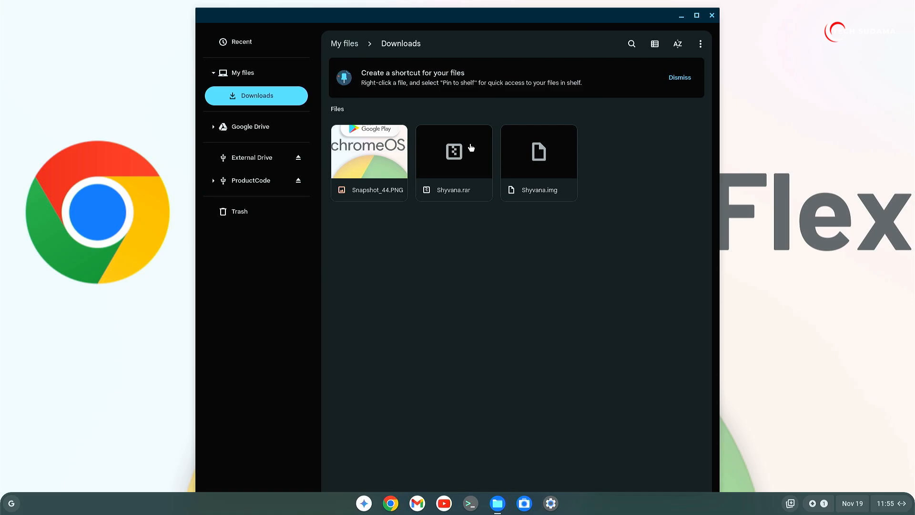
{"action": "left_click", "coordinate": [453, 150]}
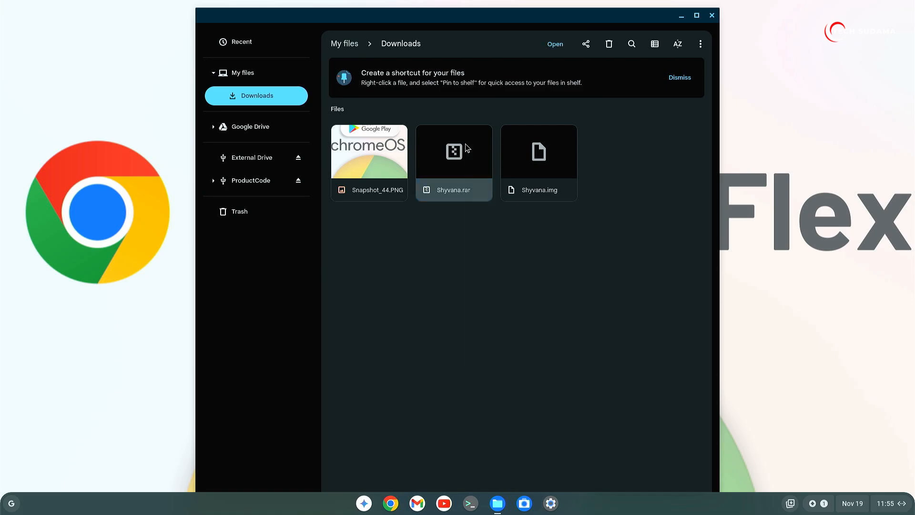
{"action": "right_click", "coordinate": [453, 150]}
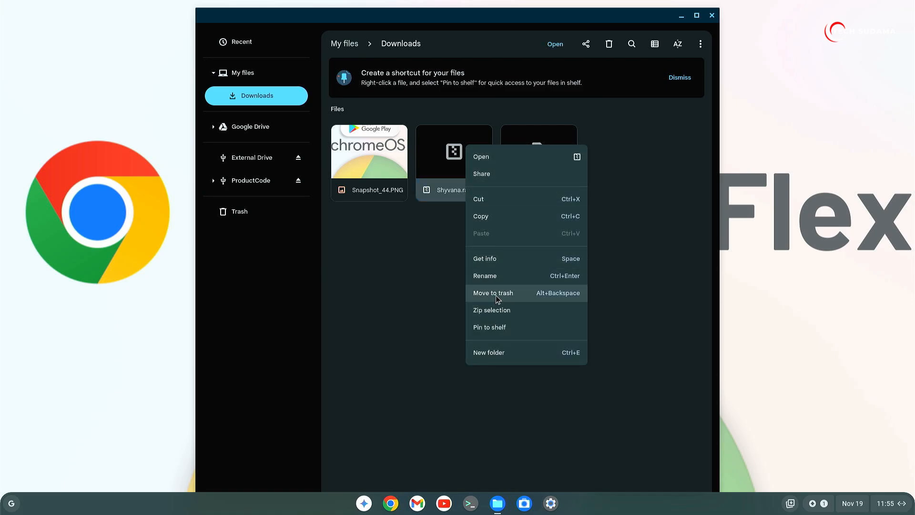
{"action": "left_click", "coordinate": [493, 293]}
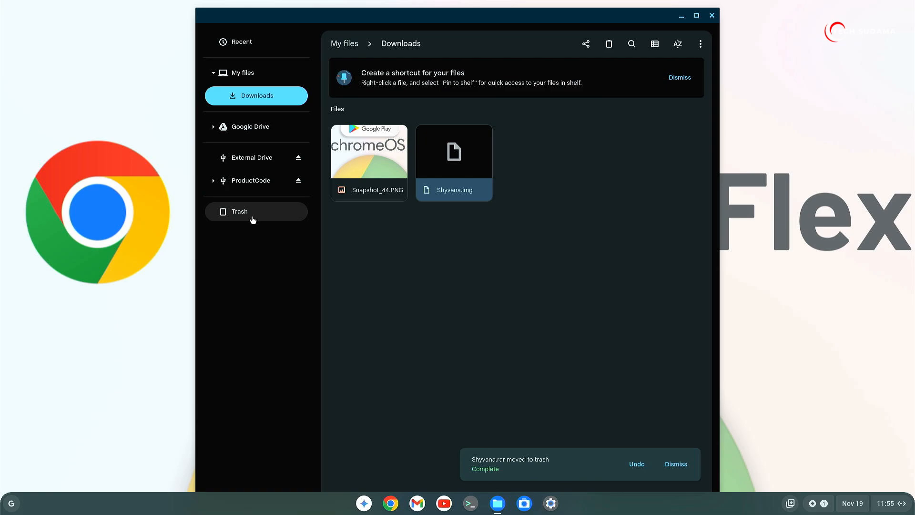
Empty the trash permanently with Delete forever.
{"action": "left_click", "coordinate": [256, 211]}
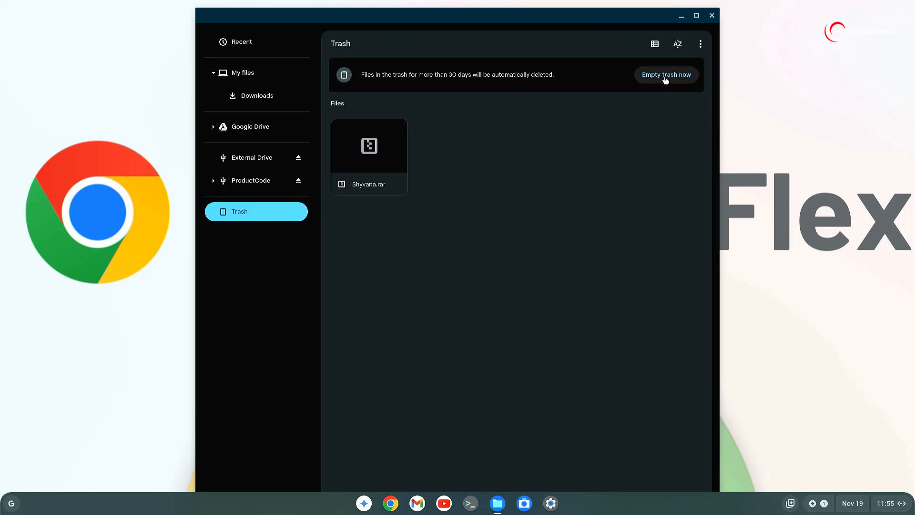
{"action": "left_click", "coordinate": [665, 75]}
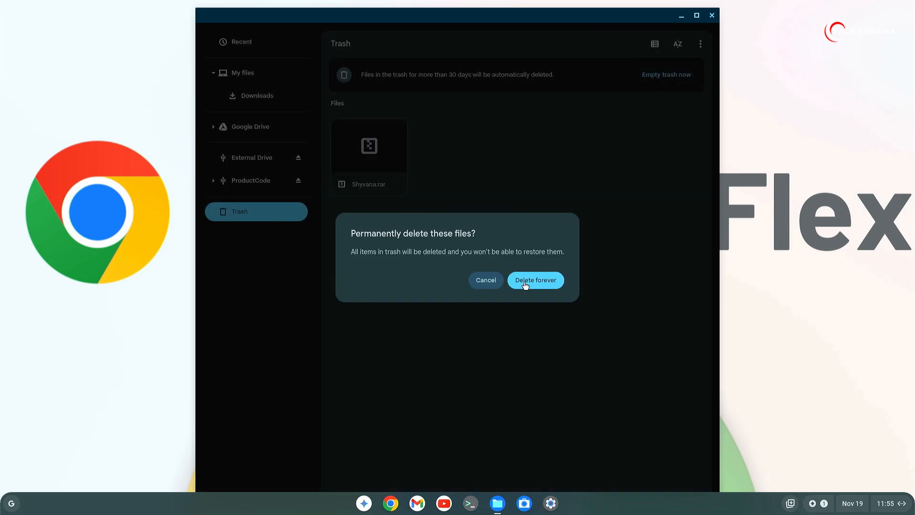
{"action": "left_click", "coordinate": [535, 280]}
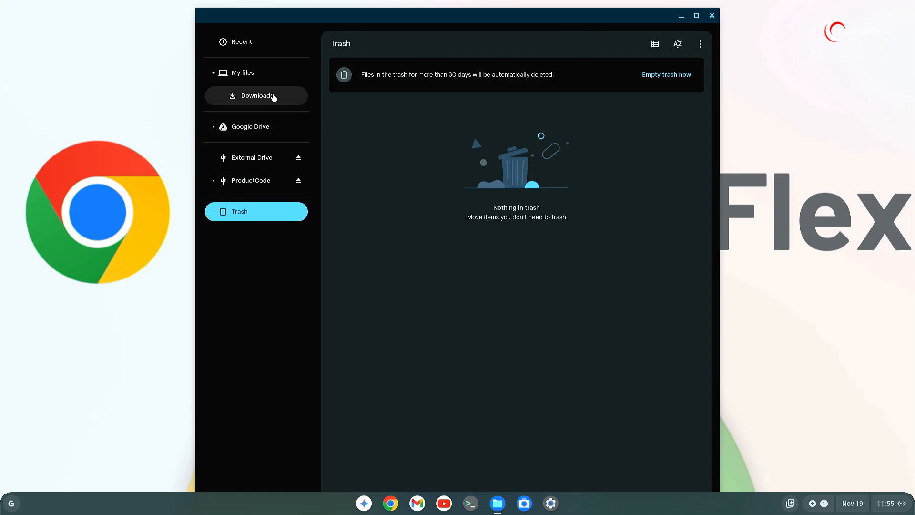
Rename Shyvana.img in Downloads to Shyvana.img.bin by appending '.bin'.
{"action": "left_click", "coordinate": [255, 95]}
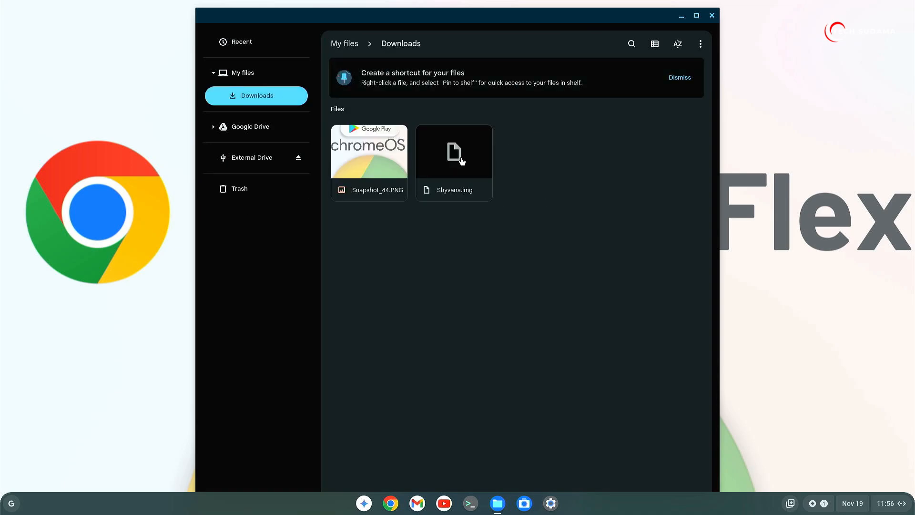
{"action": "right_click", "coordinate": [453, 151]}
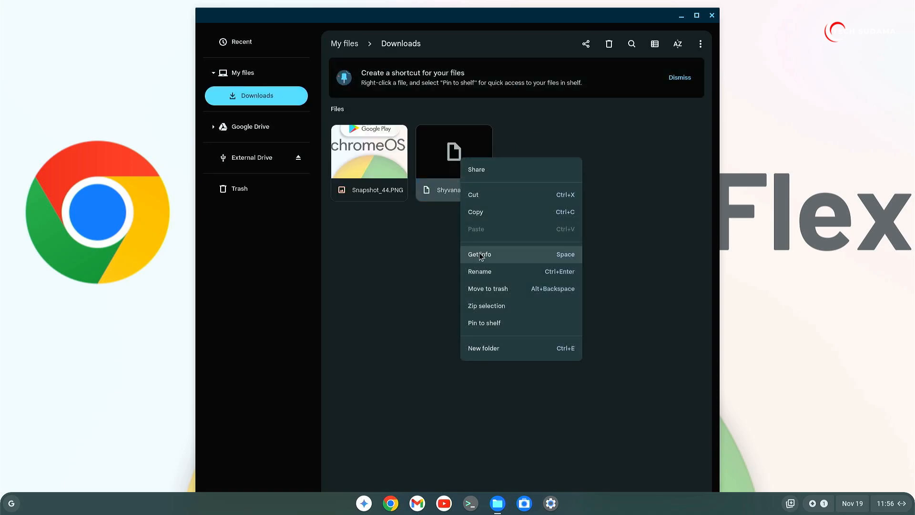
{"action": "left_click", "coordinate": [479, 271]}
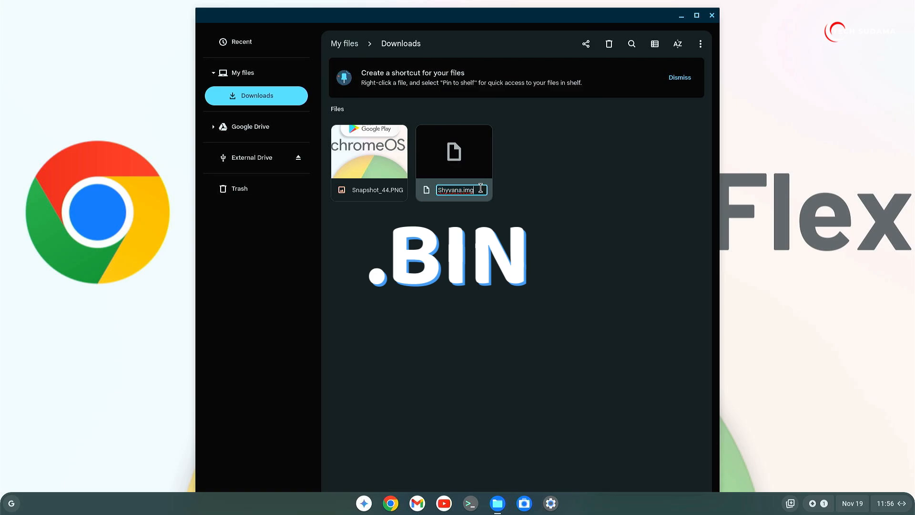
{"action": "type", "text": ".bin"}
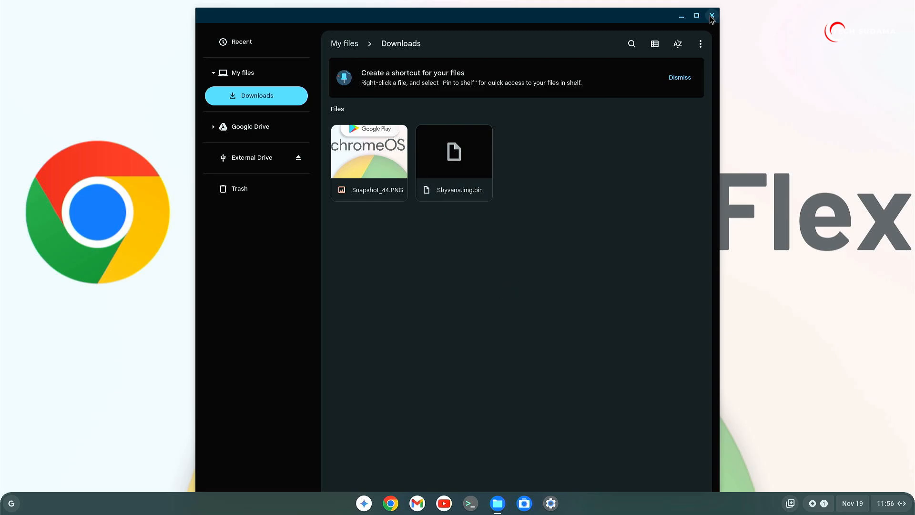
{"action": "left_click", "coordinate": [710, 16]}
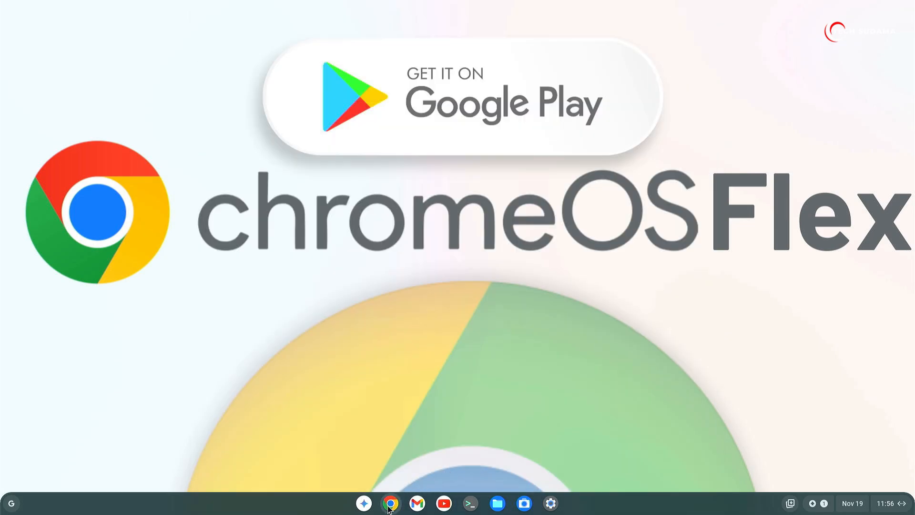
Search 'chromebook recovery utility' and add that Web Store extension to Chrome.
{"action": "left_click", "coordinate": [390, 503]}
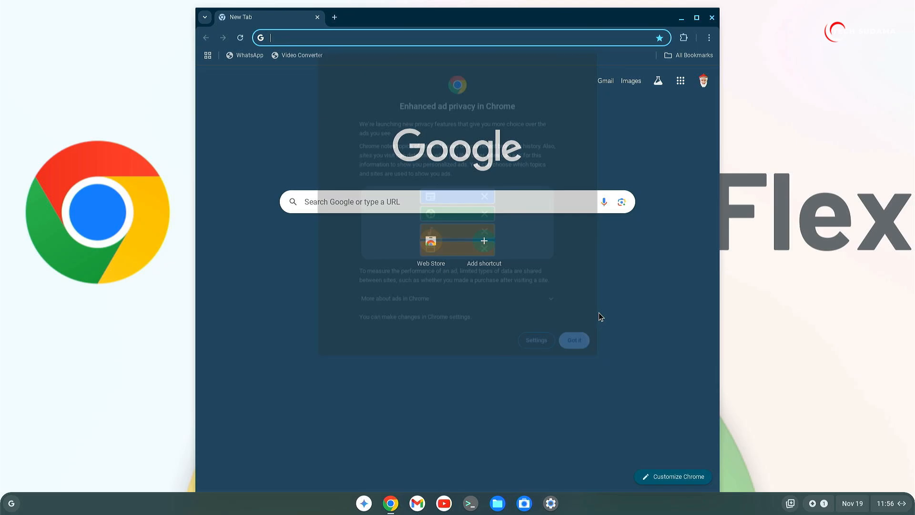
{"action": "type", "text": "chromebook recovery utility"}
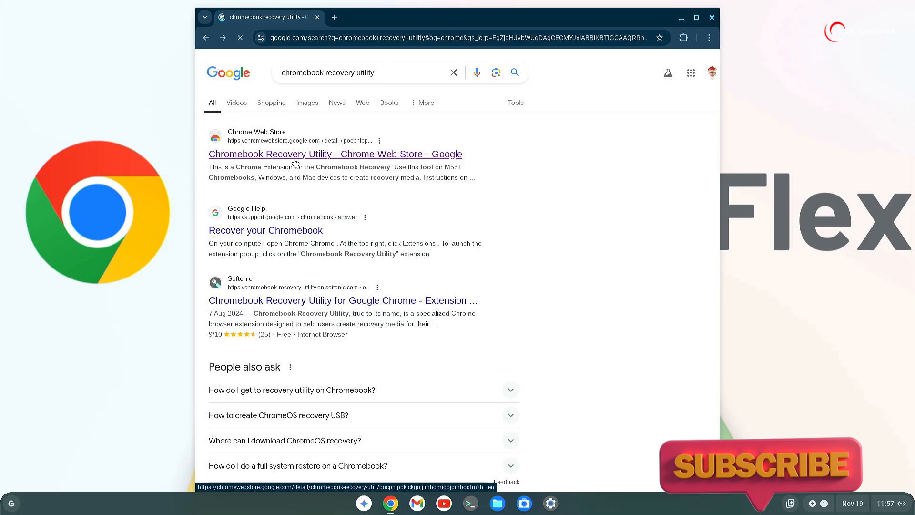
{"action": "left_click", "coordinate": [334, 153]}
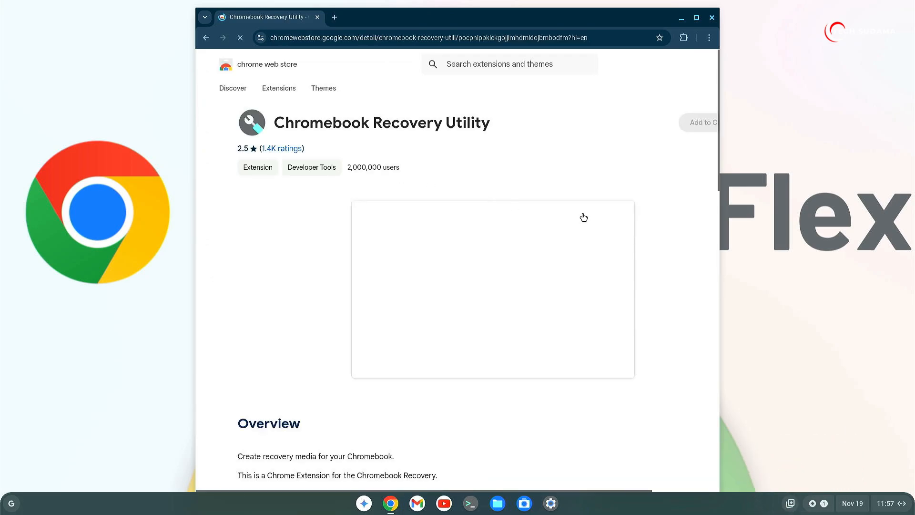
{"action": "left_click", "coordinate": [703, 122]}
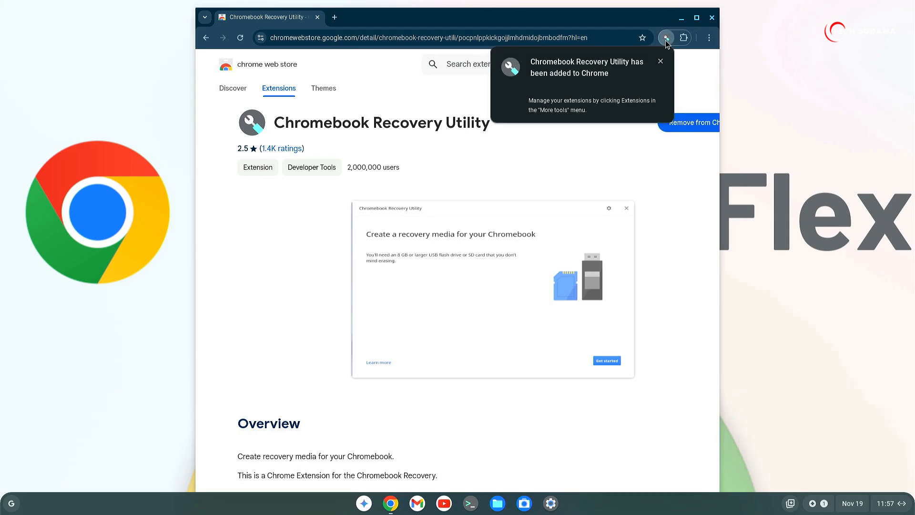
{"action": "left_click", "coordinate": [682, 37]}
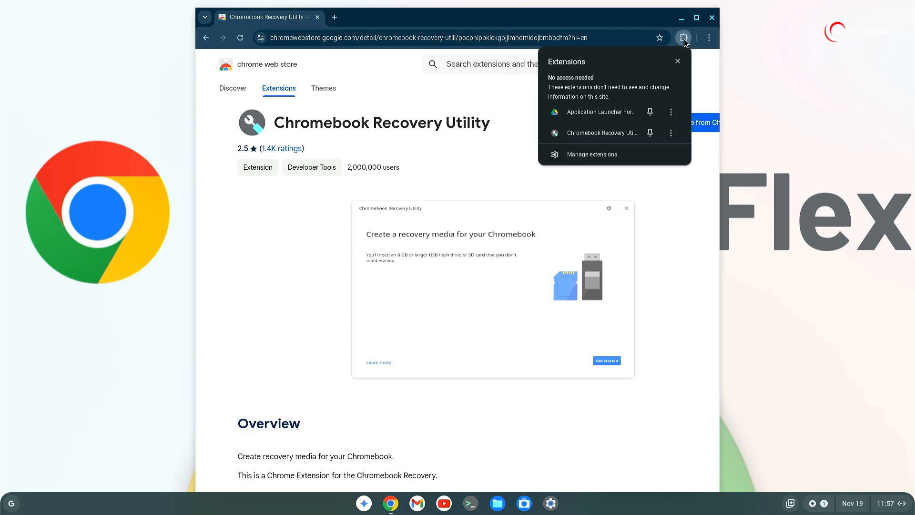
{"action": "mouse_move", "coordinate": [601, 133]}
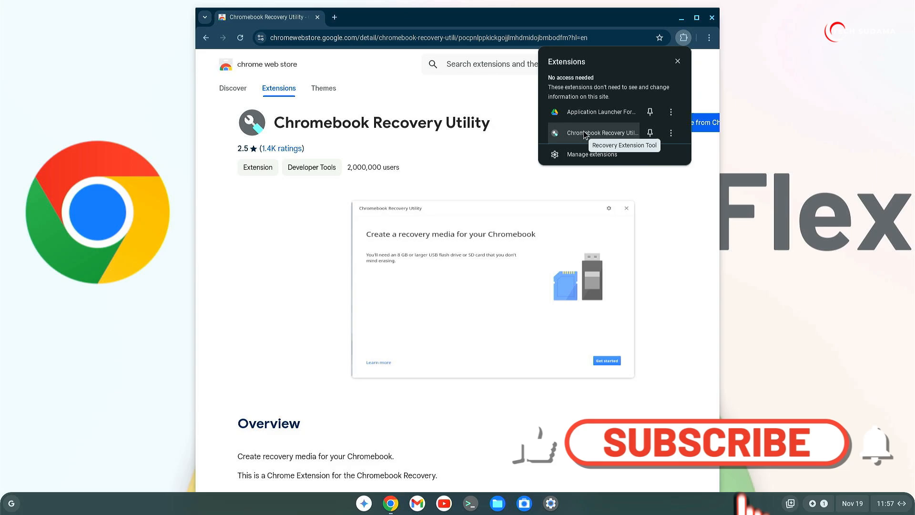
Launch the Recovery Utility and choose the local image Shyvana.img.bin from Downloads.
{"action": "left_click", "coordinate": [599, 132]}
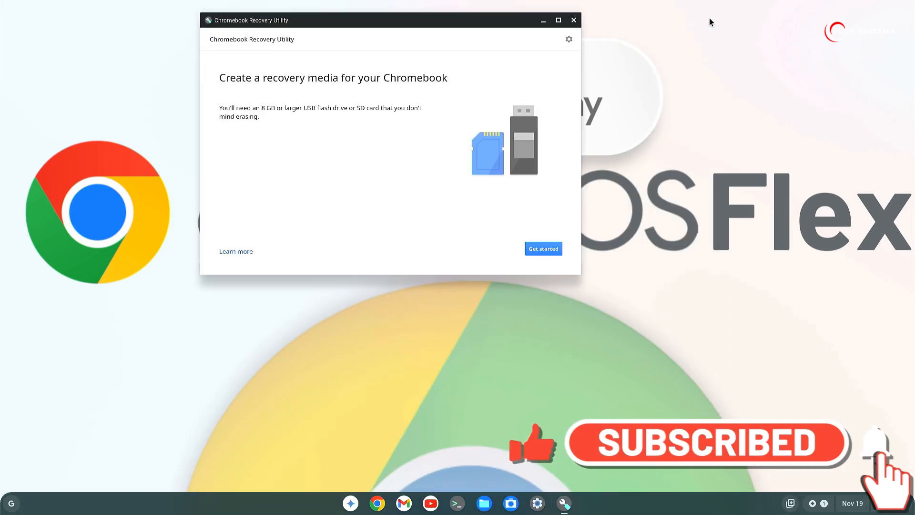
{"action": "left_click_drag", "start_coordinate": [389, 20], "coordinate": [417, 171]}
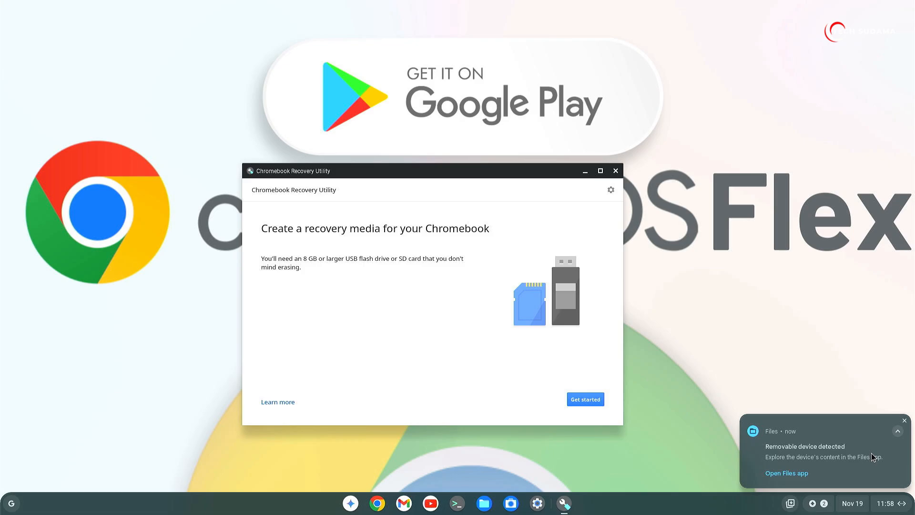
{"action": "left_click", "coordinate": [610, 190]}
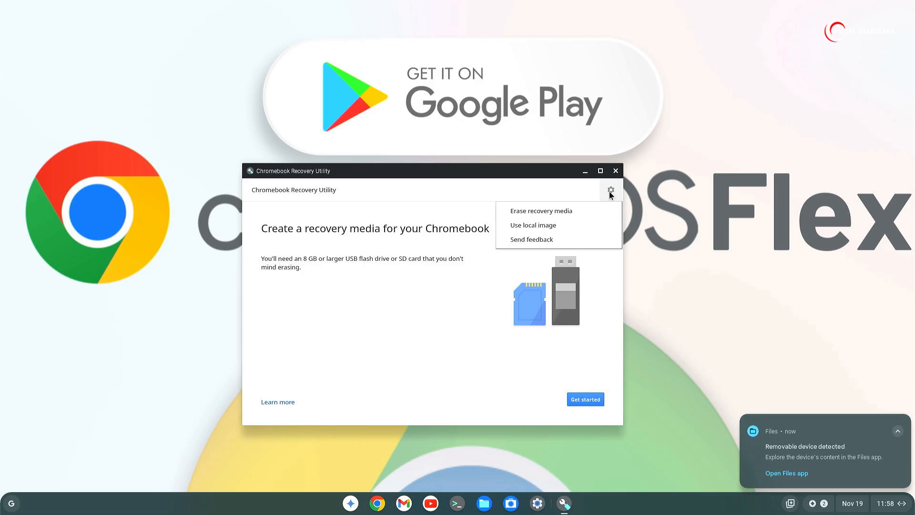
{"action": "mouse_move", "coordinate": [533, 225]}
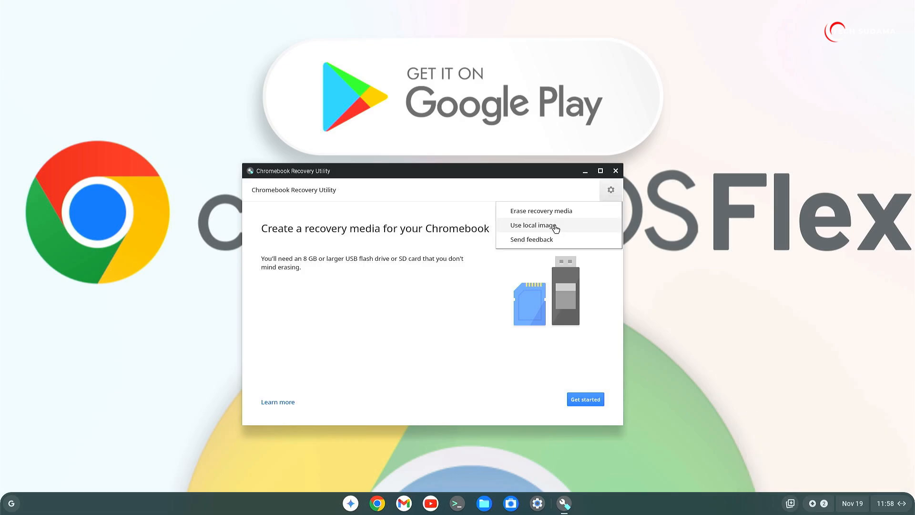
{"action": "left_click", "coordinate": [532, 225]}
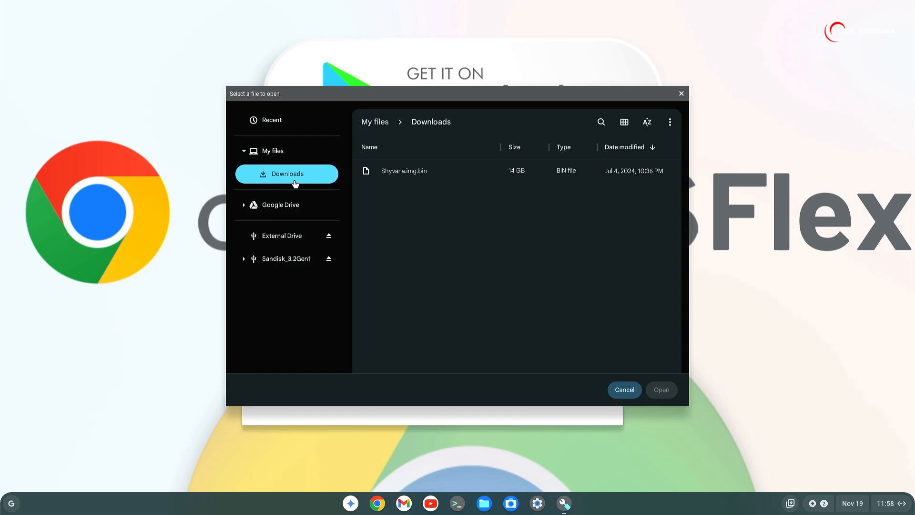
{"action": "mouse_move", "coordinate": [409, 181]}
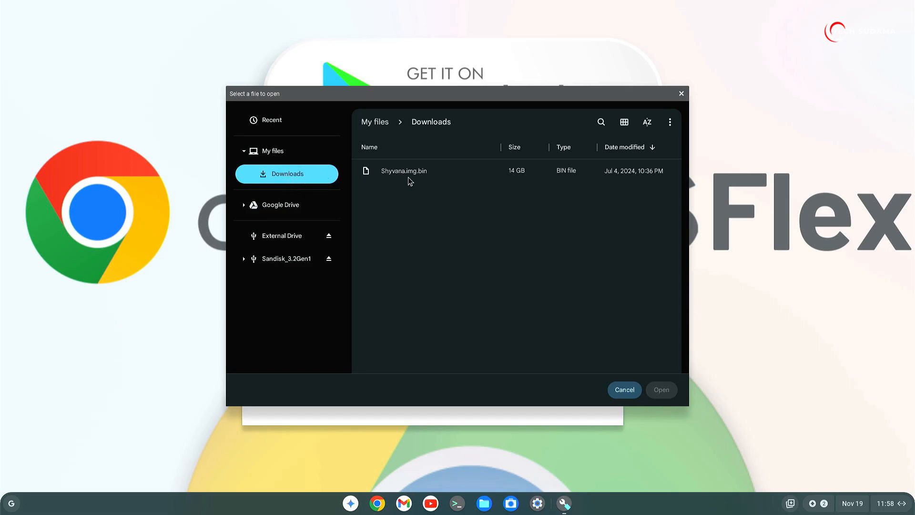
{"action": "left_click", "coordinate": [403, 170]}
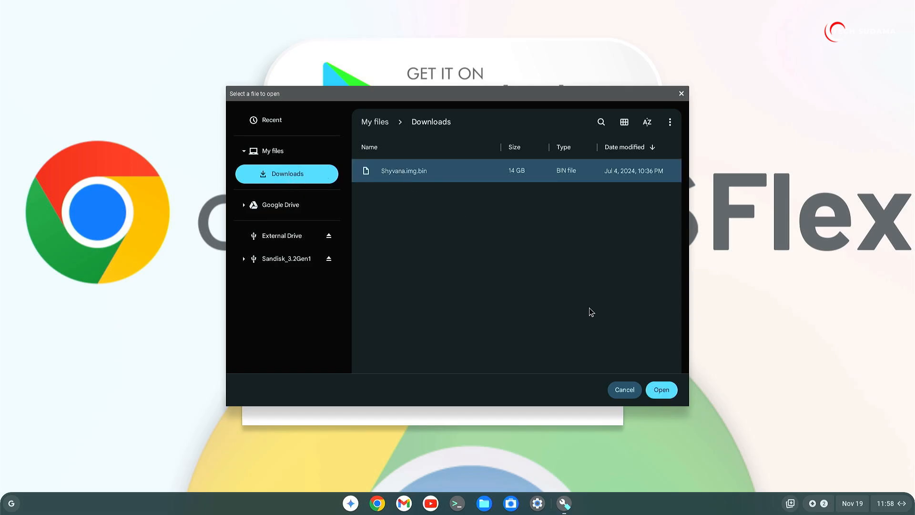
{"action": "left_click", "coordinate": [660, 389]}
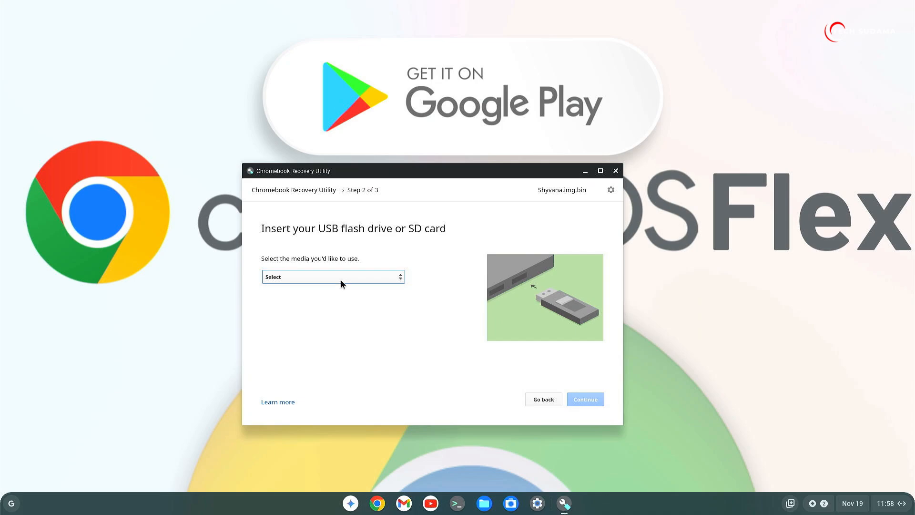
Create the recovery media on the 28.7 GB USB drive.
{"action": "left_click", "coordinate": [332, 277]}
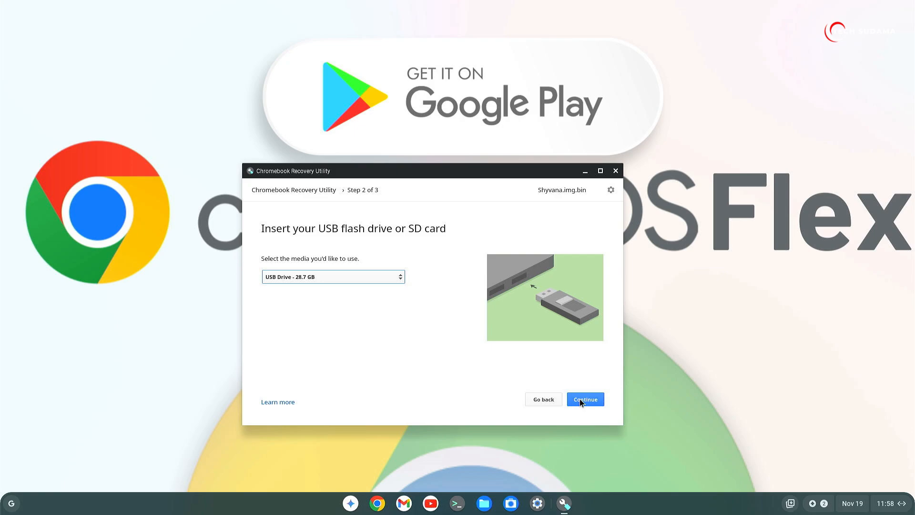
{"action": "left_click", "coordinate": [585, 399]}
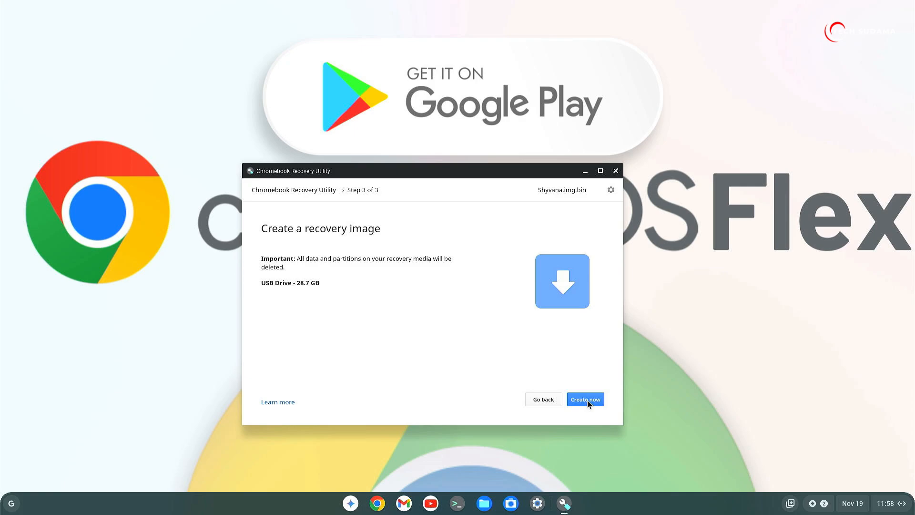
{"action": "left_click", "coordinate": [585, 399]}
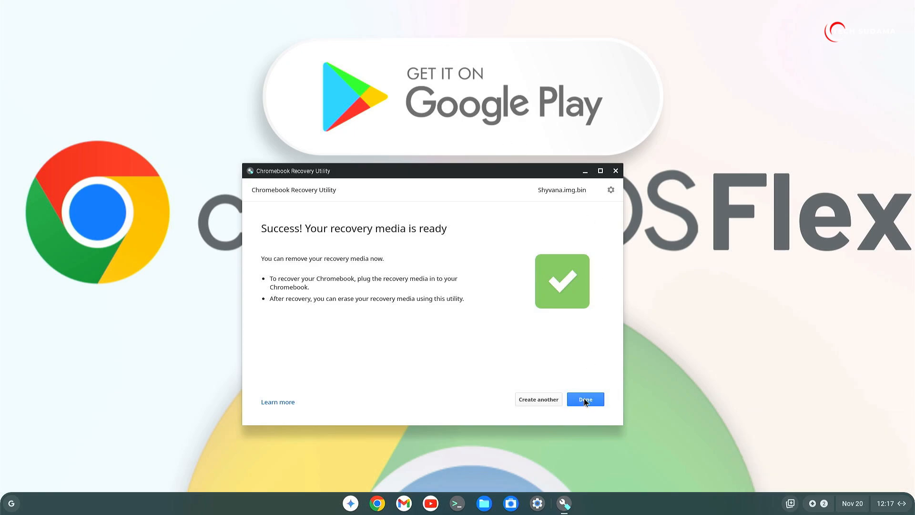
Finish the Recovery Utility with Done and restart the PC.
{"action": "left_click", "coordinate": [585, 399]}
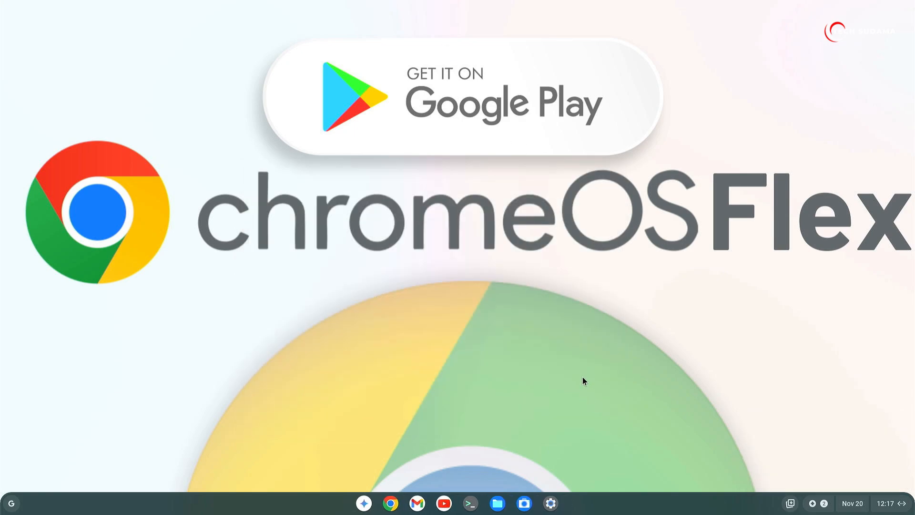
{"action": "left_click", "coordinate": [886, 503]}
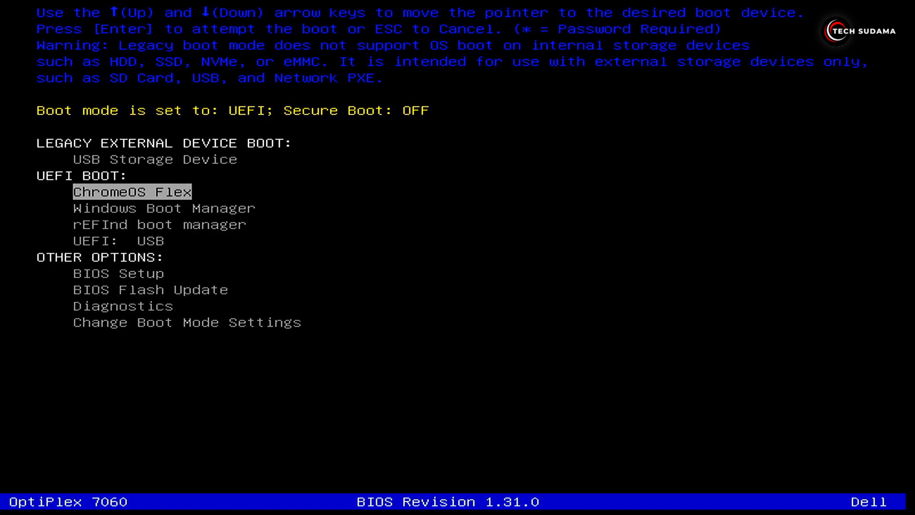
Choose UEFI: USB in the one-time boot menu and boot from it.
{"action": "key", "text": "Down"}
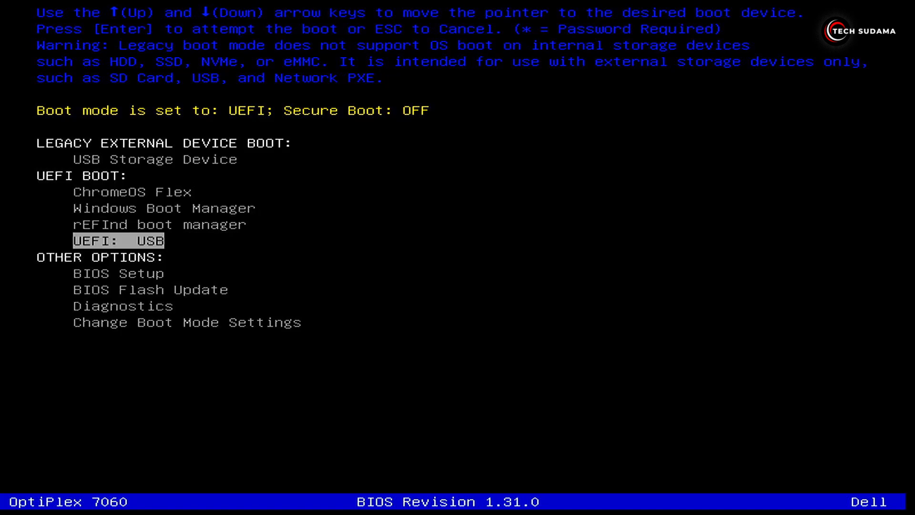
{"action": "key", "text": "Return"}
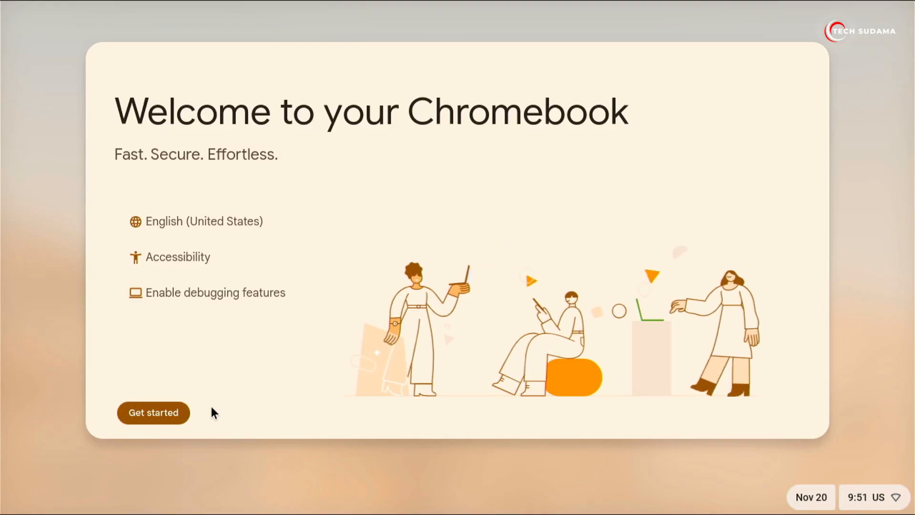
Skip the network screen and start a guest session, accepting the terms.
{"action": "left_click", "coordinate": [153, 412]}
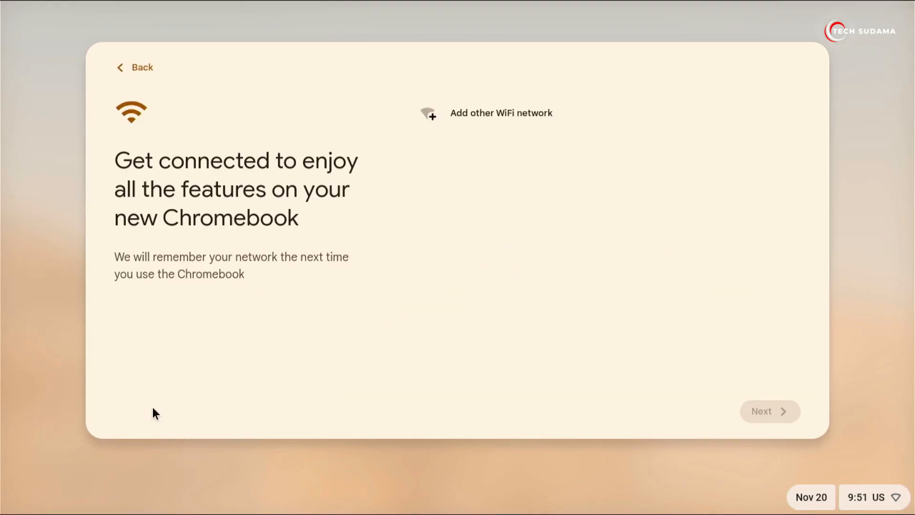
{"action": "left_click", "coordinate": [770, 411]}
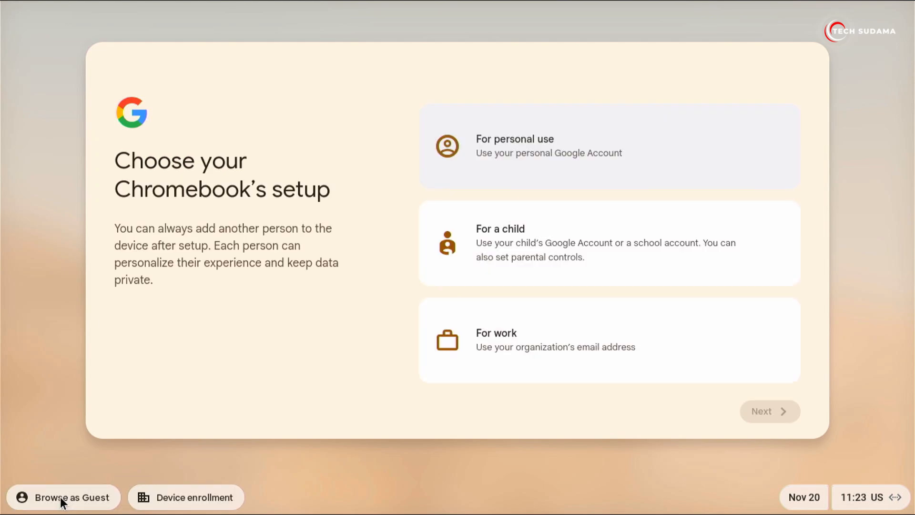
{"action": "left_click", "coordinate": [63, 497]}
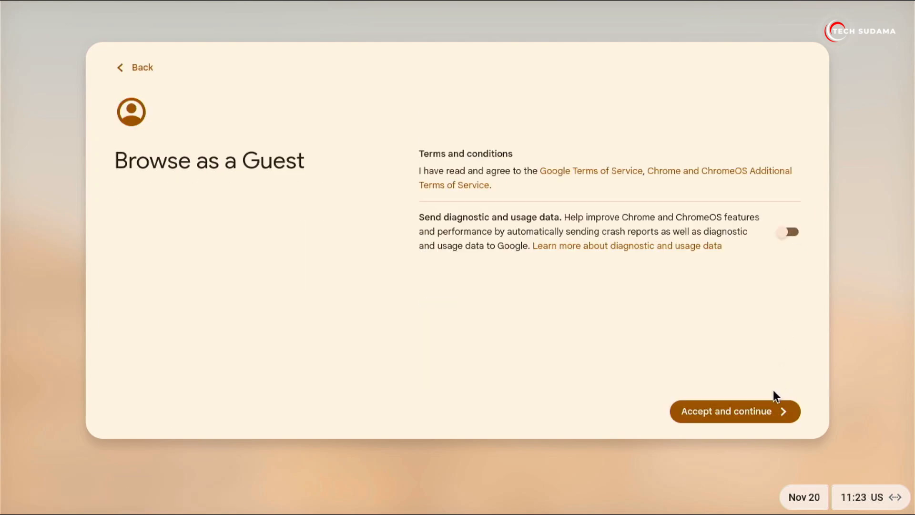
{"action": "left_click", "coordinate": [734, 410]}
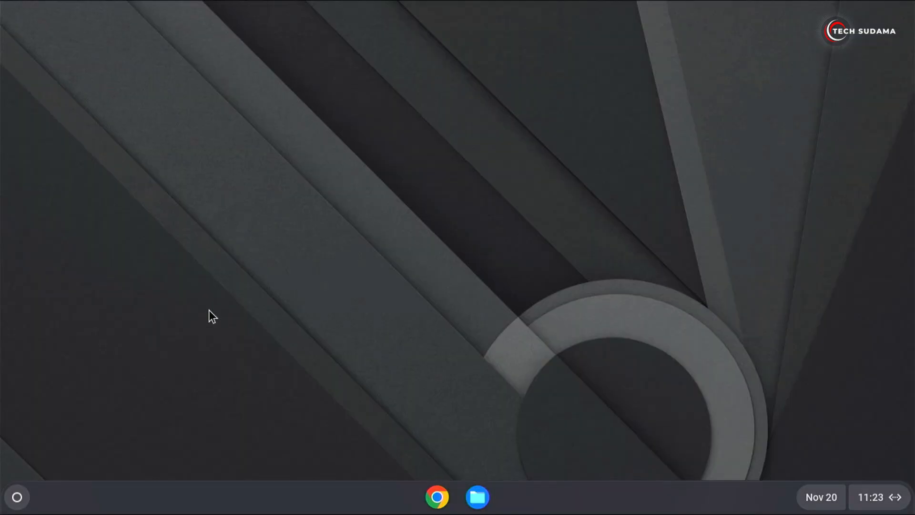
{"action": "key", "text": "ctrl+alt+f2"}
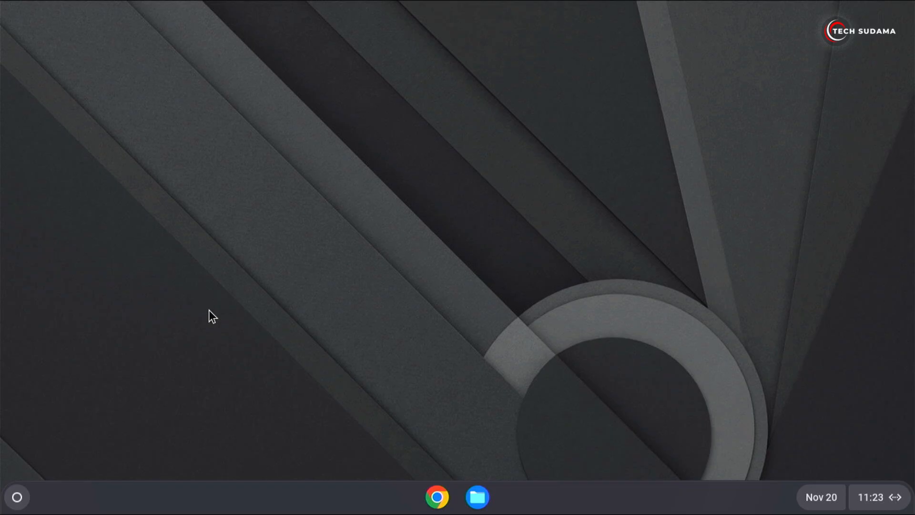
Log in as chronos, run lsblk -e7, and start chromeos-install targeting /dev/sda.
{"action": "key", "text": "ctrl+alt+f2"}
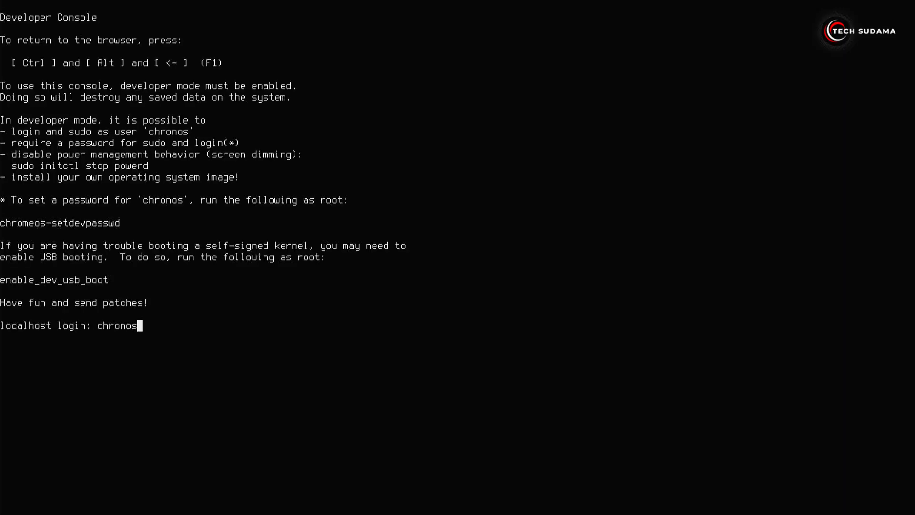
{"action": "type", "text": "lsblk -e7"}
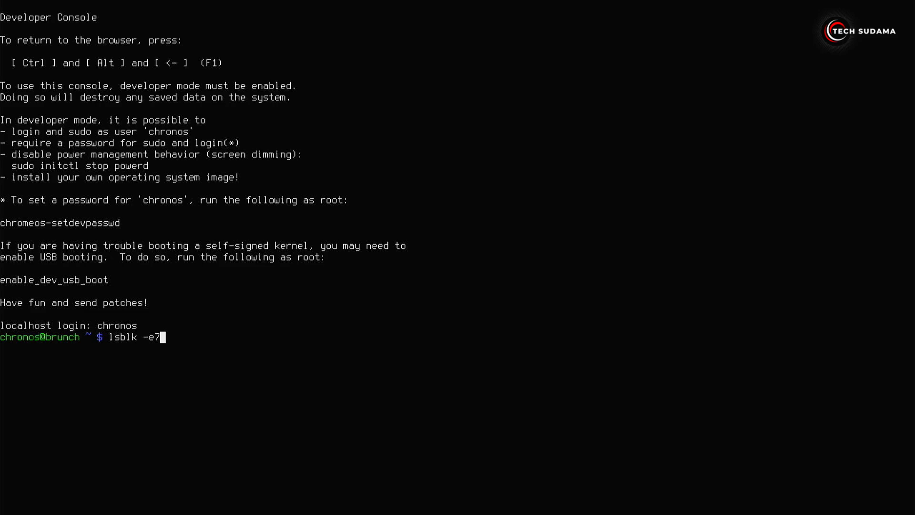
{"action": "key", "text": "Return"}
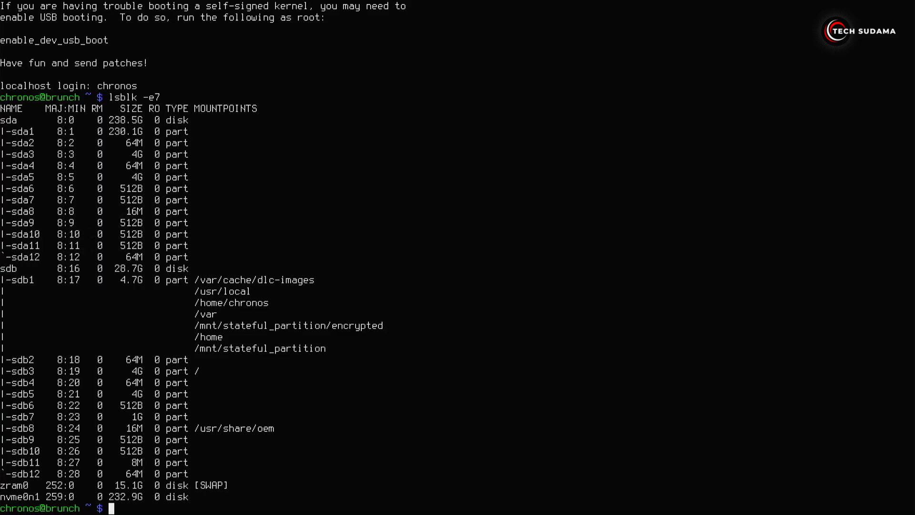
{"action": "type", "text": "sudo chromeos-install -dst /dev/sda"}
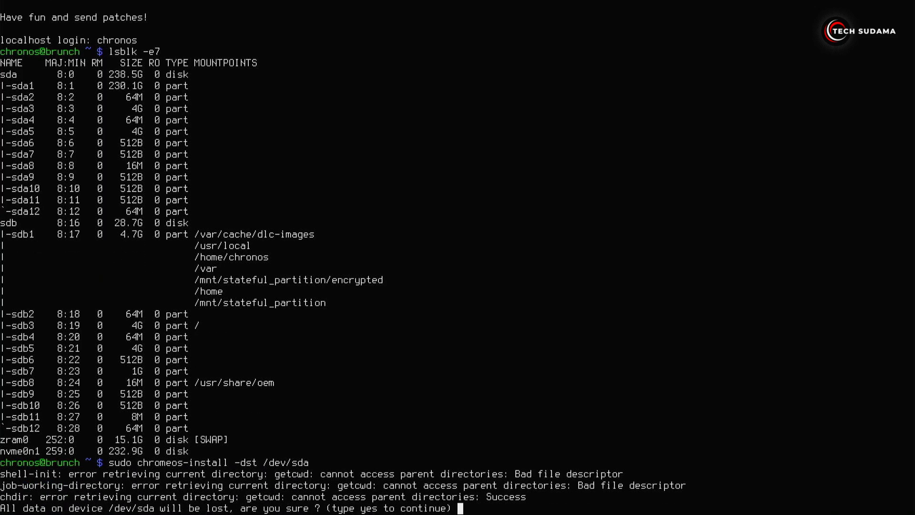
Confirm erasing /dev/sda with 'yes' so chromeos-install writes ChromeOS to the drive.
{"action": "type", "text": "yes"}
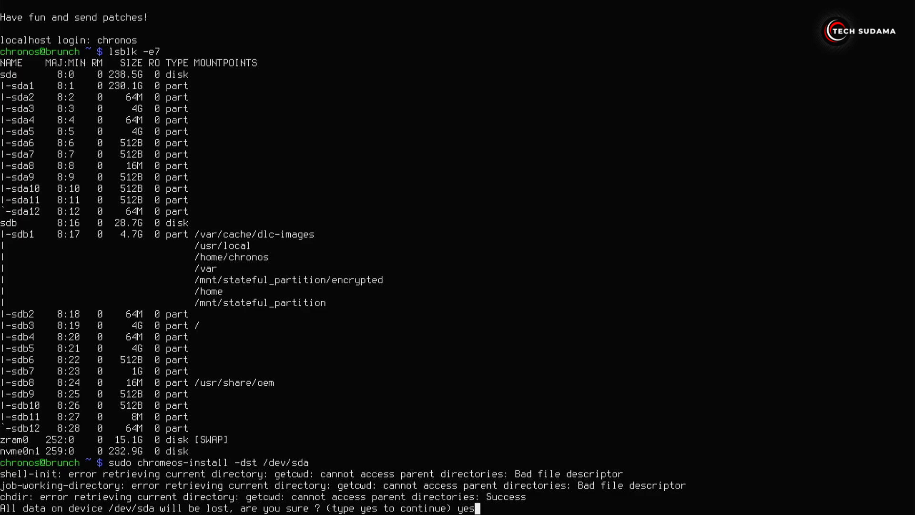
{"action": "key", "text": "Return"}
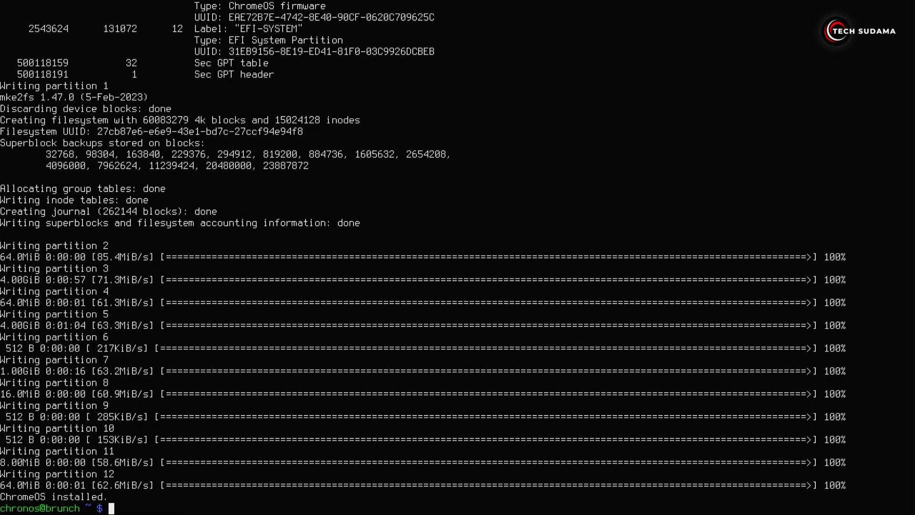
{"action": "key", "text": "ctrl+alt+f1"}
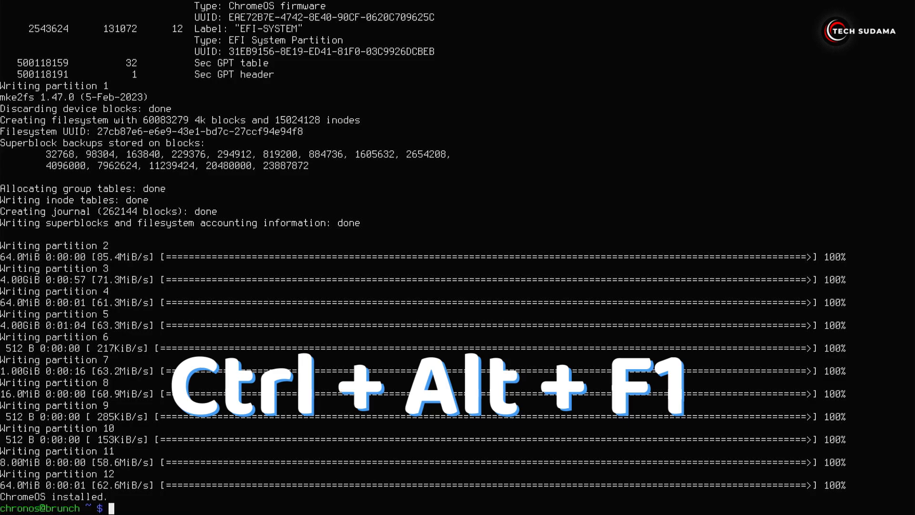
Leave the Developer Console and shut down ChromeOS Flex from the guest desktop's power menu.
{"action": "key", "text": "ctrl+alt+f1"}
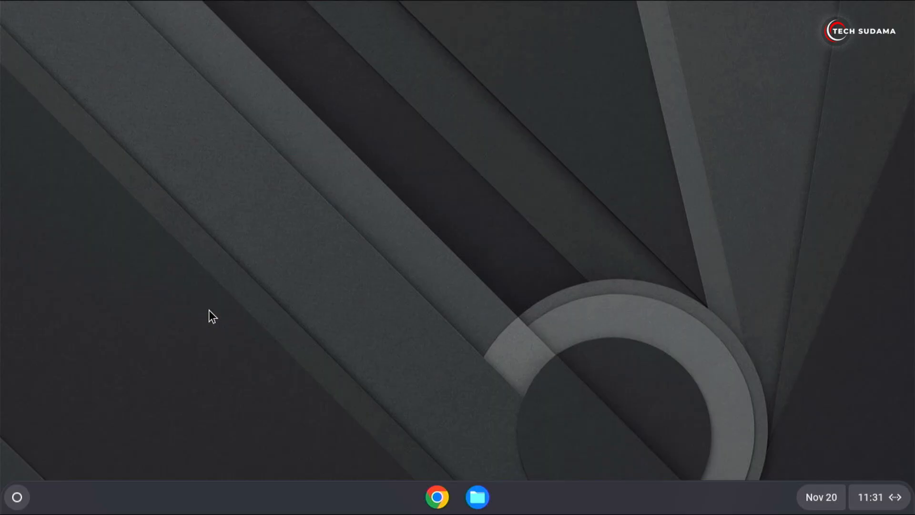
{"action": "mouse_move", "coordinate": [893, 500]}
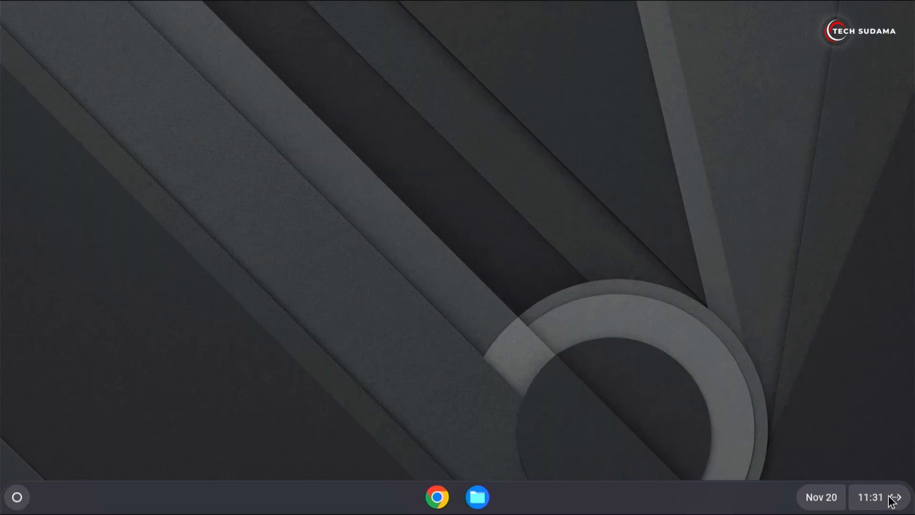
{"action": "left_click", "coordinate": [871, 497]}
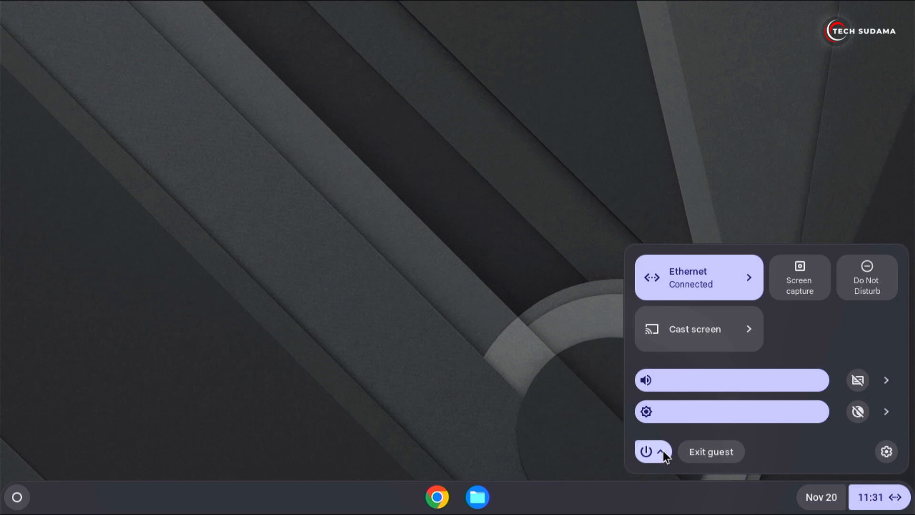
{"action": "left_click", "coordinate": [661, 452]}
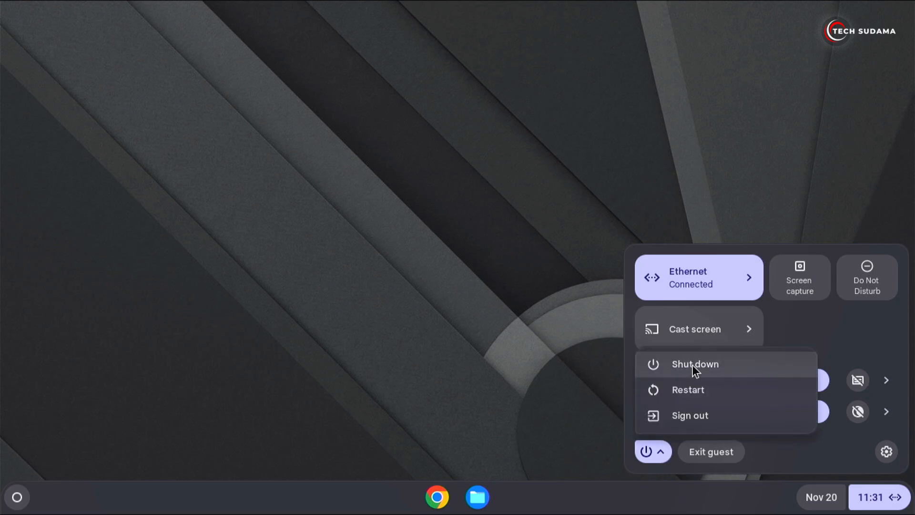
{"action": "left_click", "coordinate": [689, 415]}
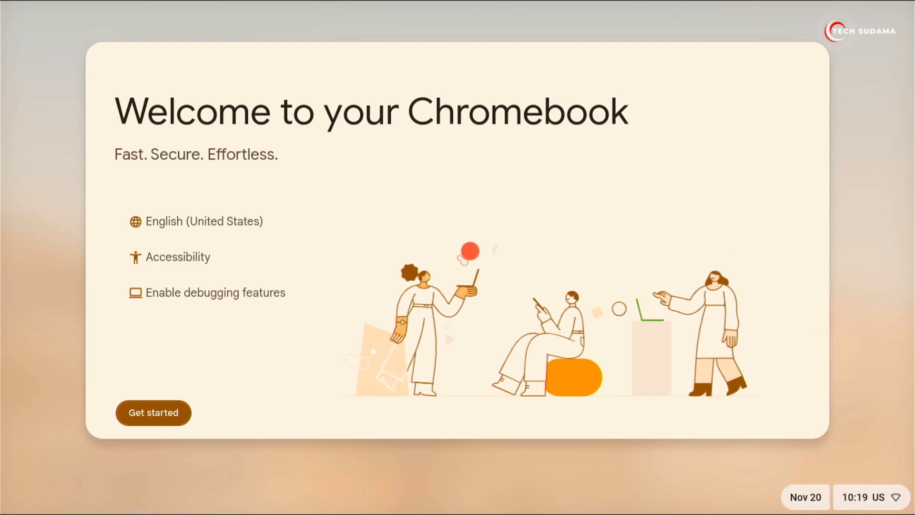
Run Chromebook setup for personal use, accept sync, and close the Play Store window.
{"action": "left_click", "coordinate": [152, 412]}
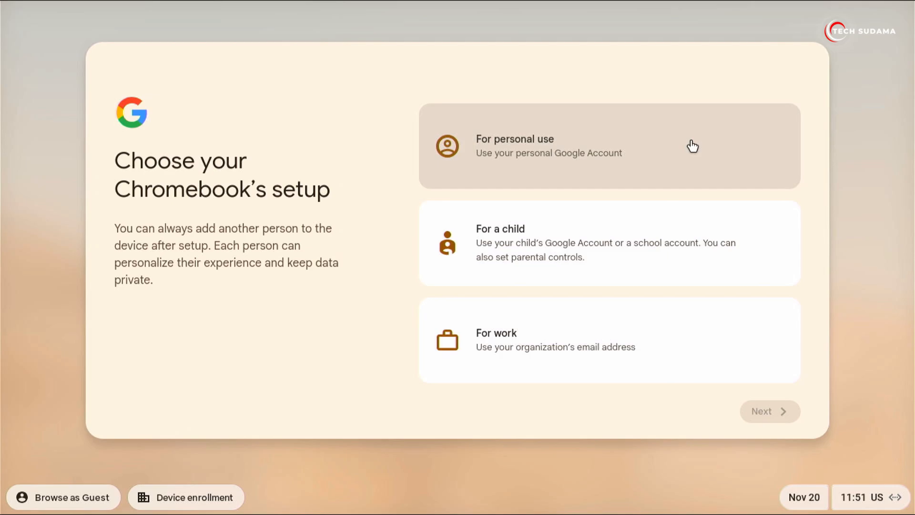
{"action": "left_click", "coordinate": [769, 411]}
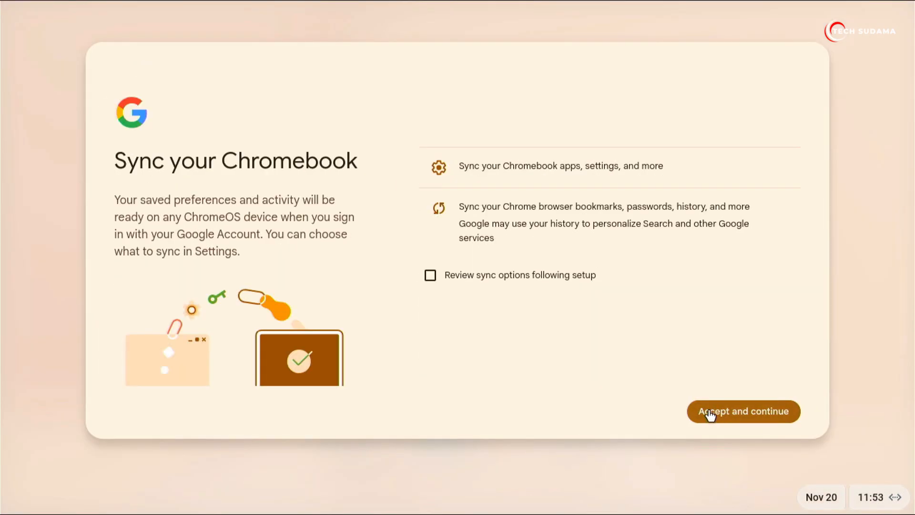
{"action": "left_click", "coordinate": [742, 411]}
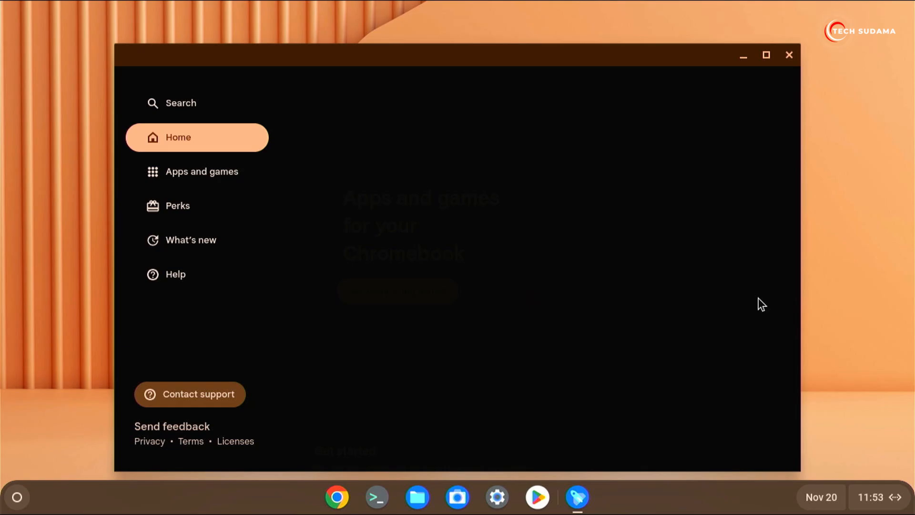
{"action": "left_click", "coordinate": [789, 55]}
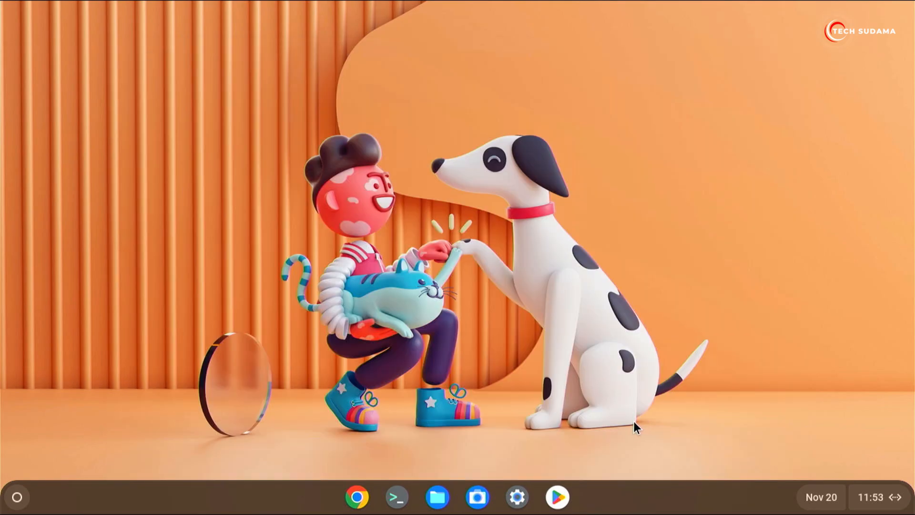
{"action": "mouse_move", "coordinate": [616, 446]}
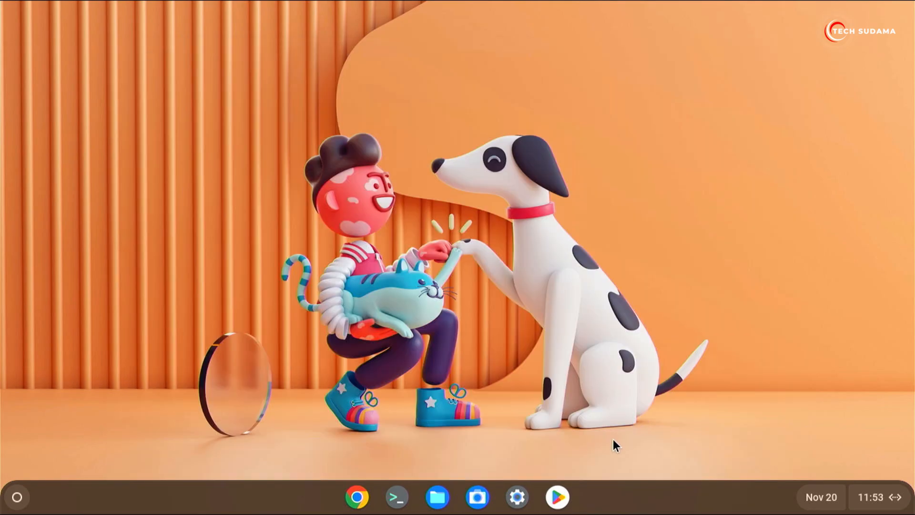